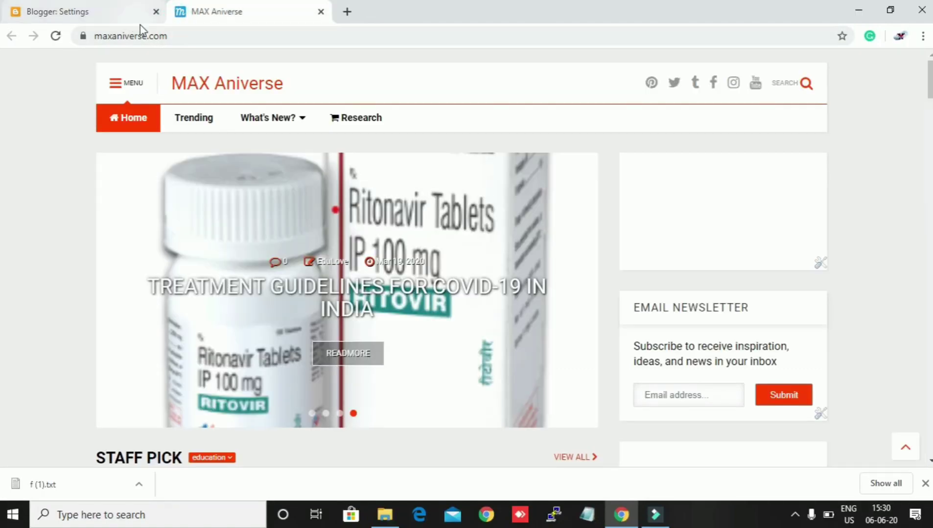
# Step: Open the blog's Blogger settings and scroll to Crawlers and indexing, where robots settings are enabled
pyautogui.click(77, 11)
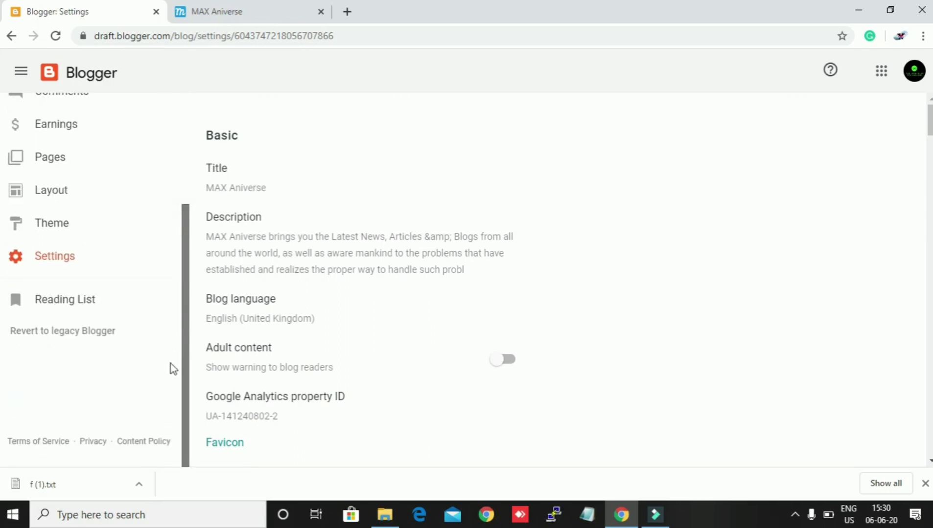
pyautogui.click(54, 256)
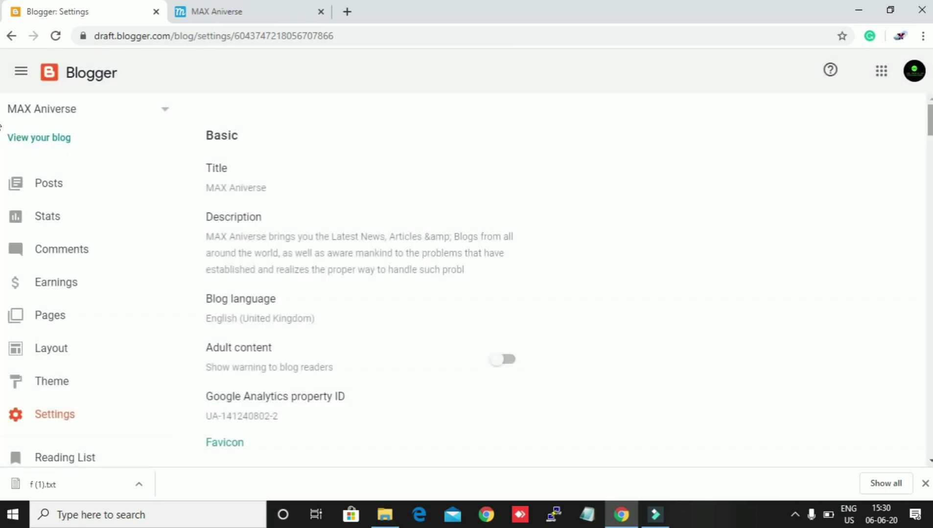
pyautogui.scroll(-3)
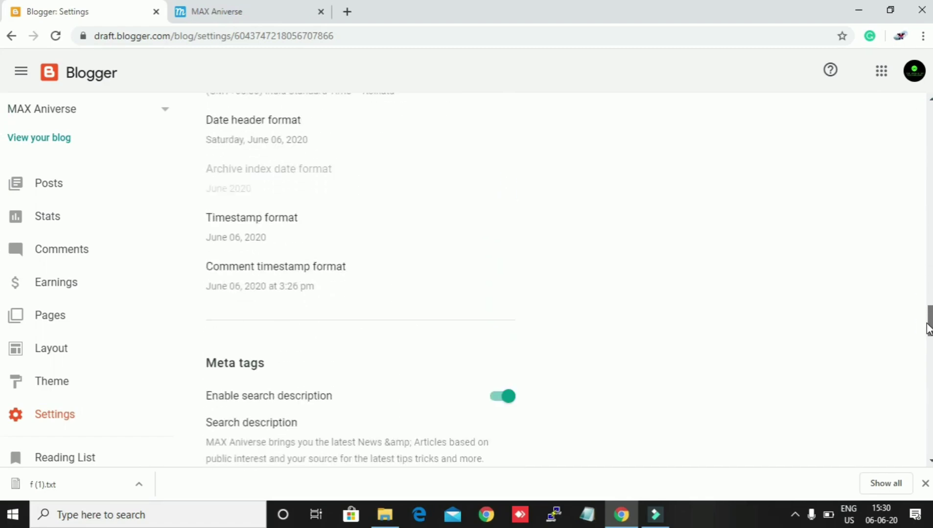
pyautogui.scroll(-3)
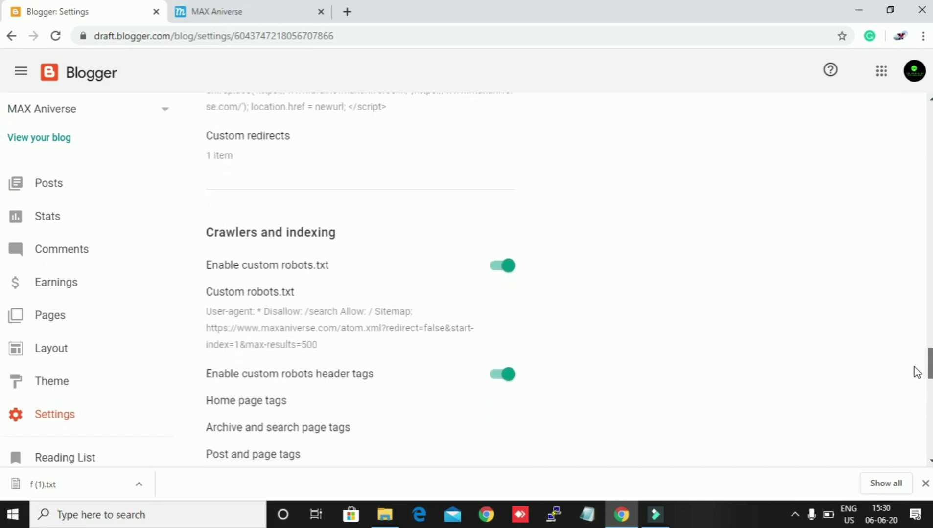
pyautogui.scroll(-3)
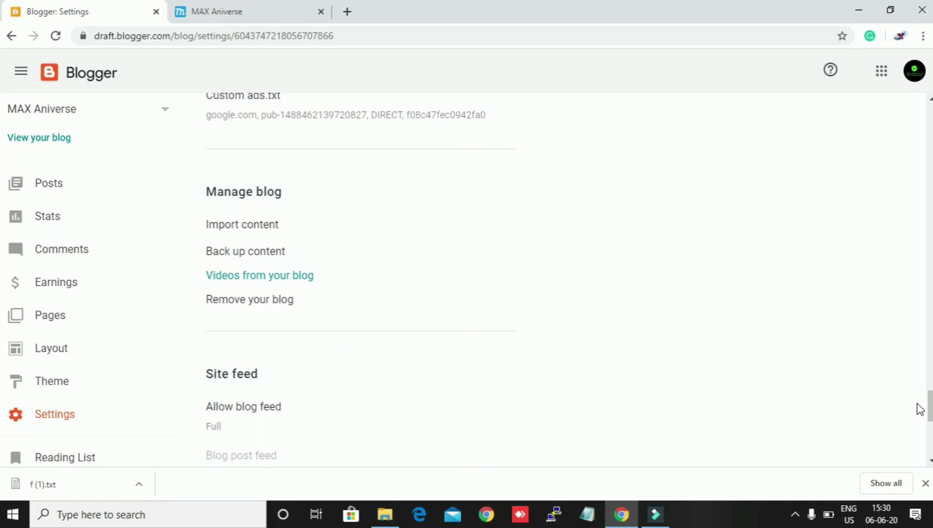
pyautogui.scroll(3)
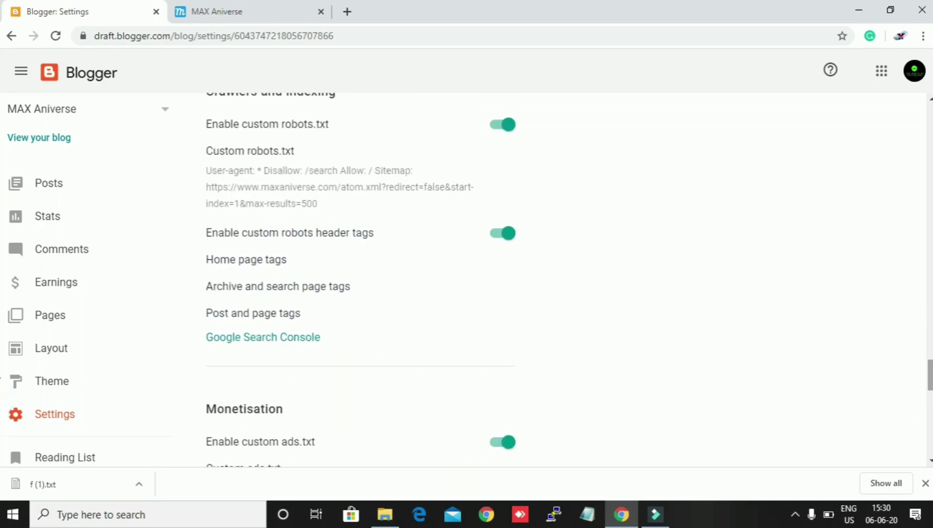
pyautogui.moveTo(284, 335)
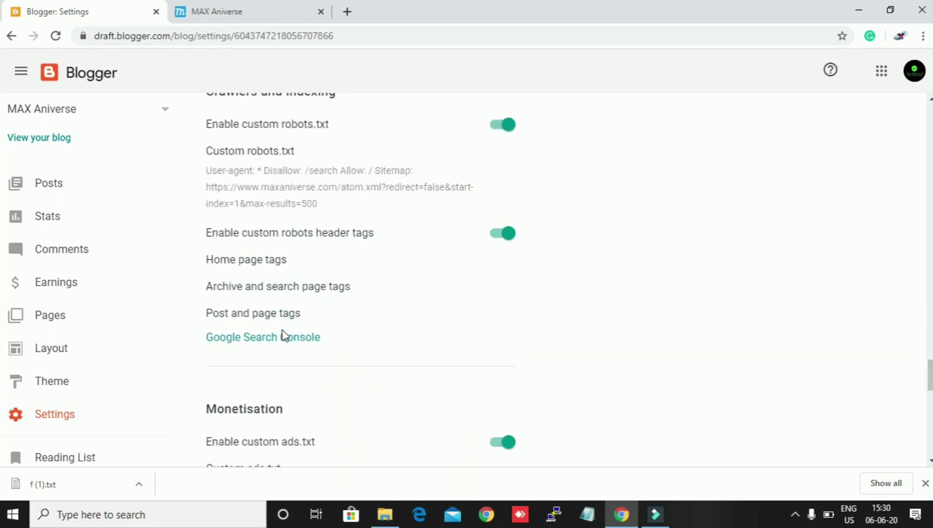
pyautogui.click(263, 337)
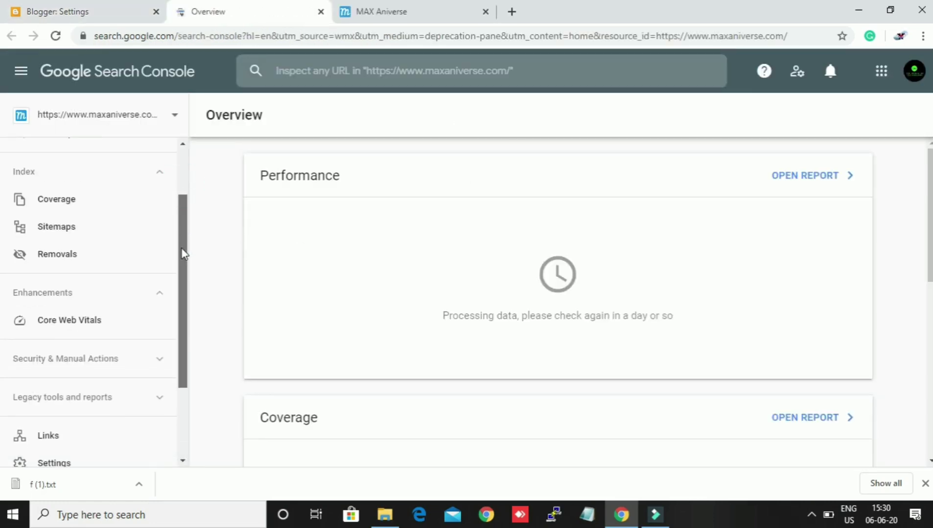
pyautogui.click(99, 114)
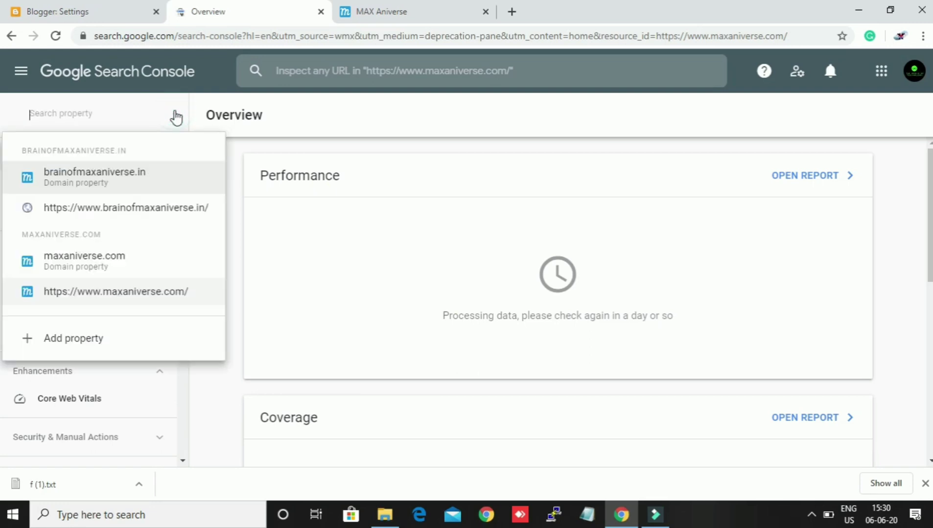
pyautogui.moveTo(144, 192)
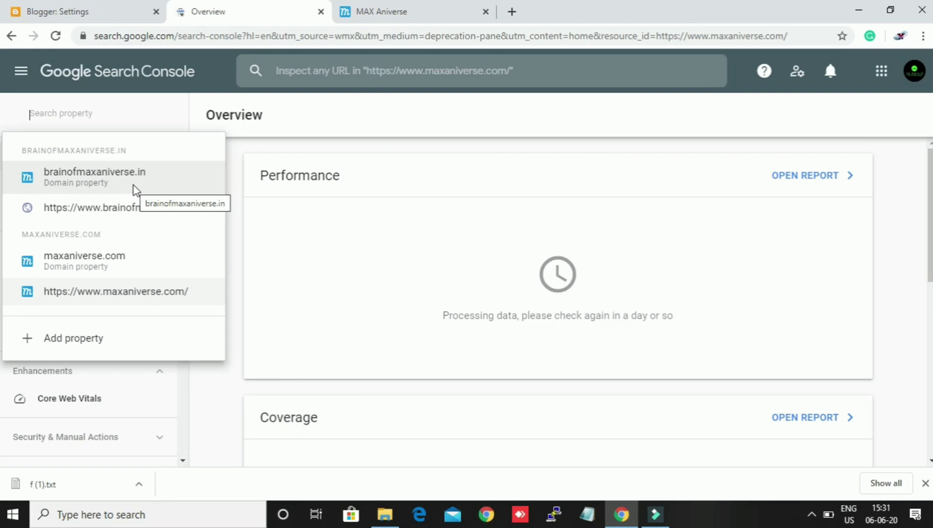
pyautogui.moveTo(147, 213)
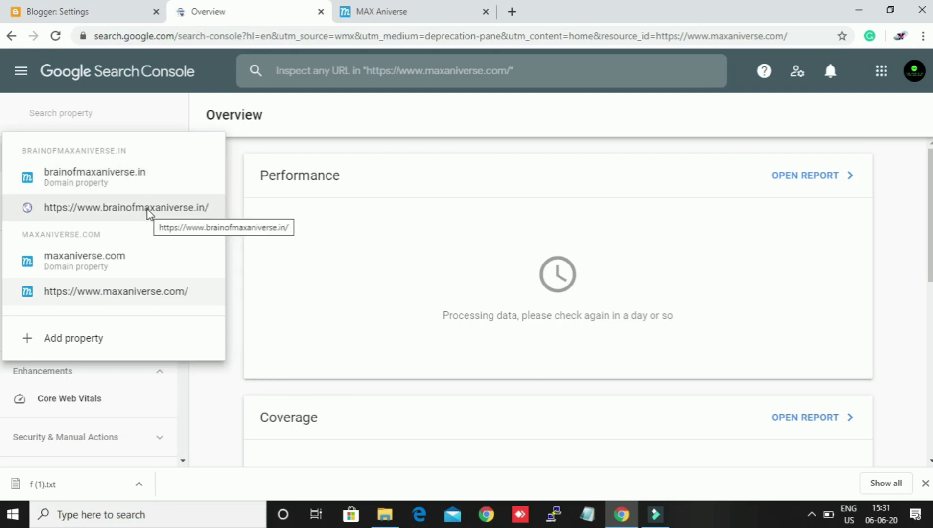
pyautogui.click(148, 207)
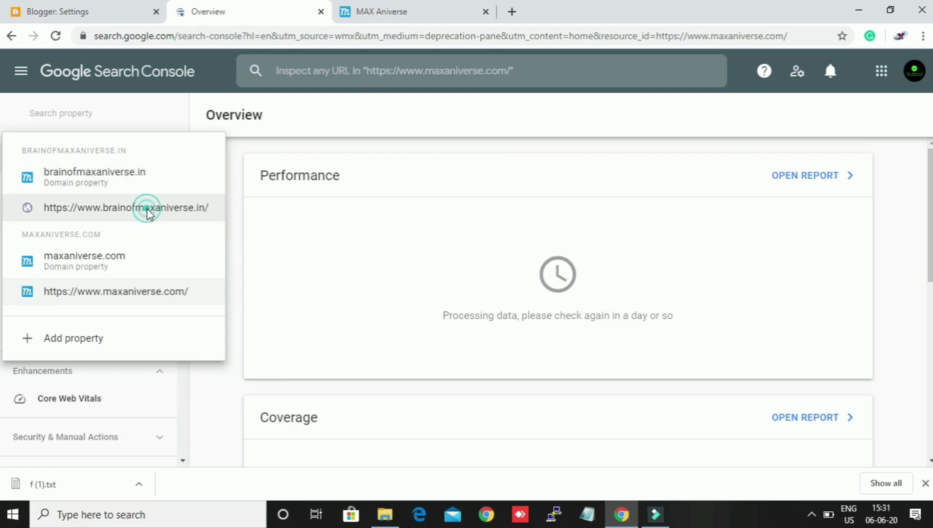
pyautogui.click(125, 207)
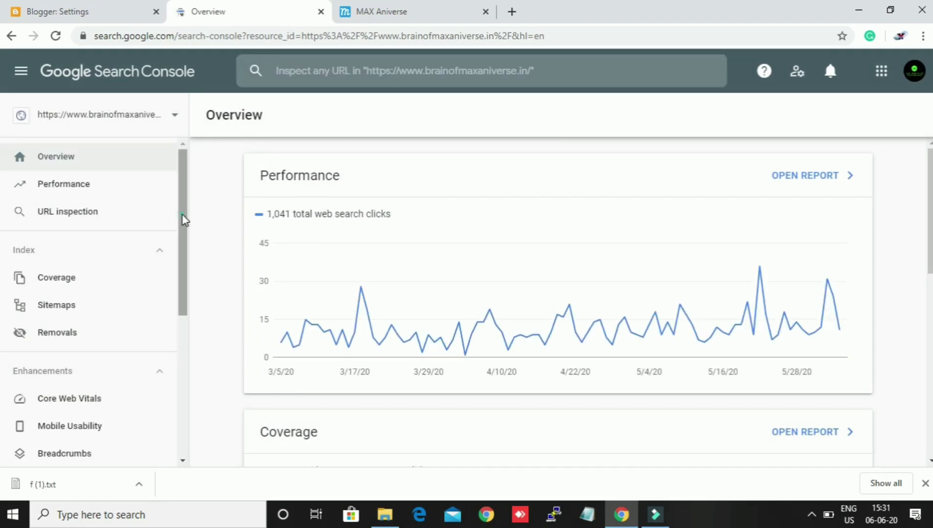
pyautogui.click(53, 349)
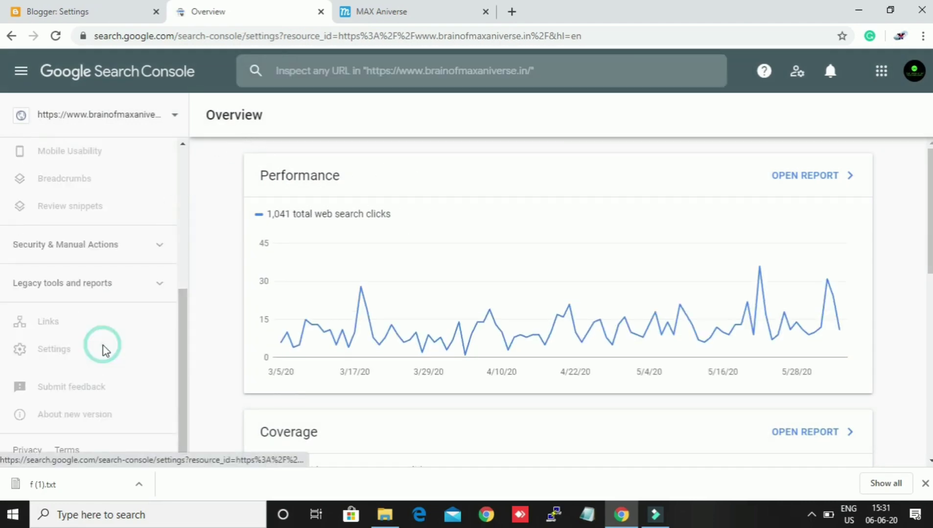
pyautogui.click(53, 349)
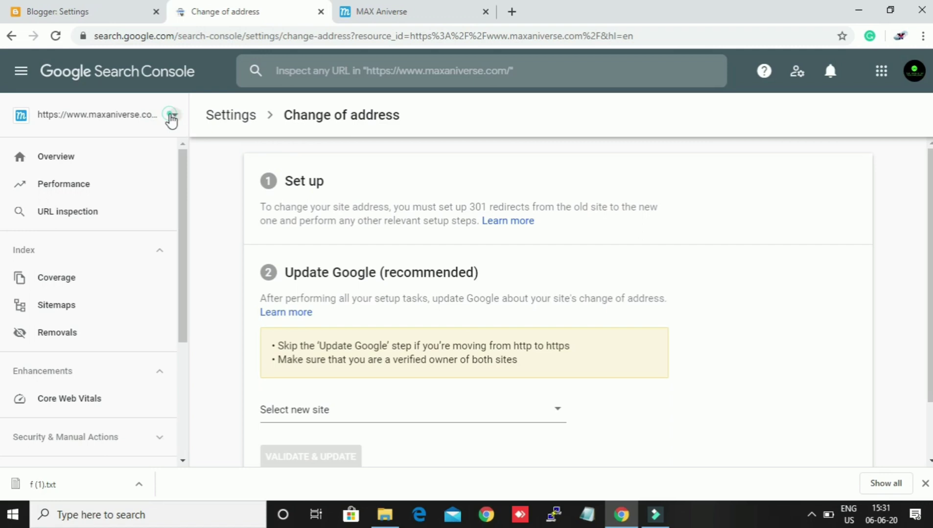
pyautogui.click(173, 115)
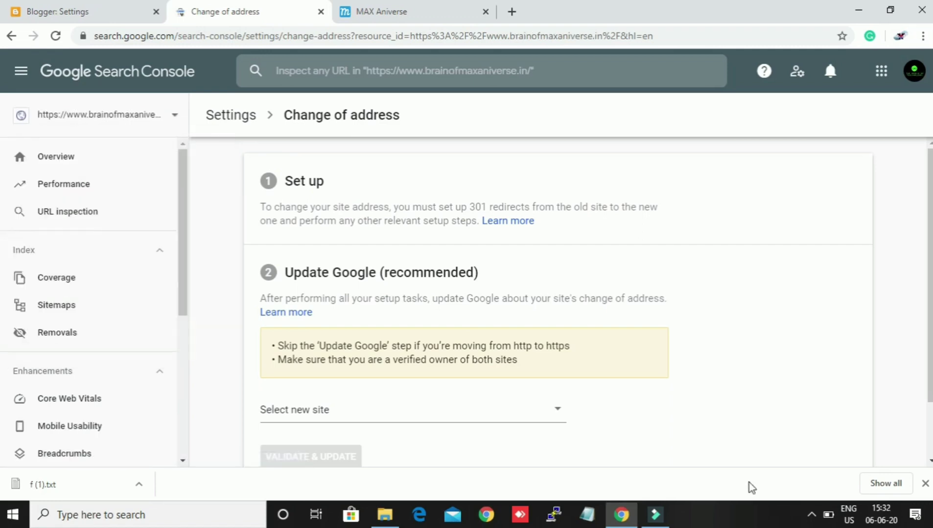
pyautogui.click(411, 409)
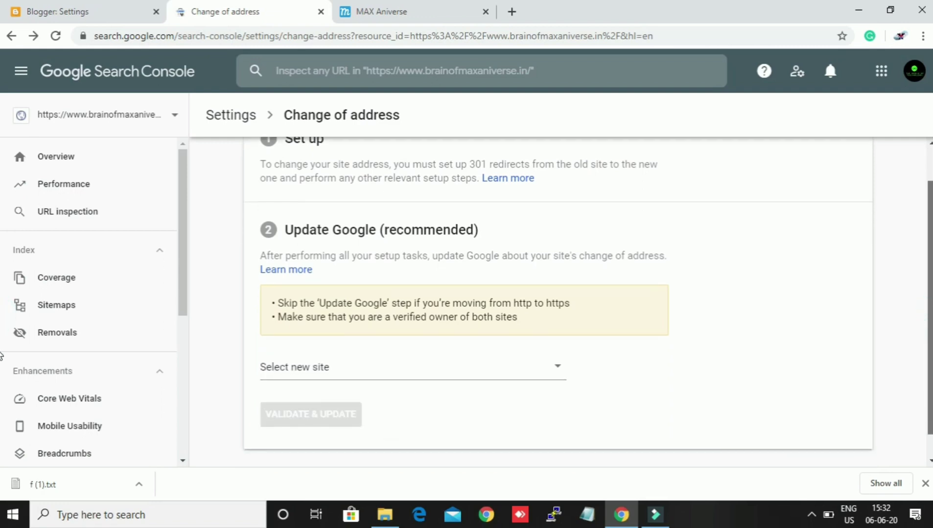
pyautogui.click(410, 366)
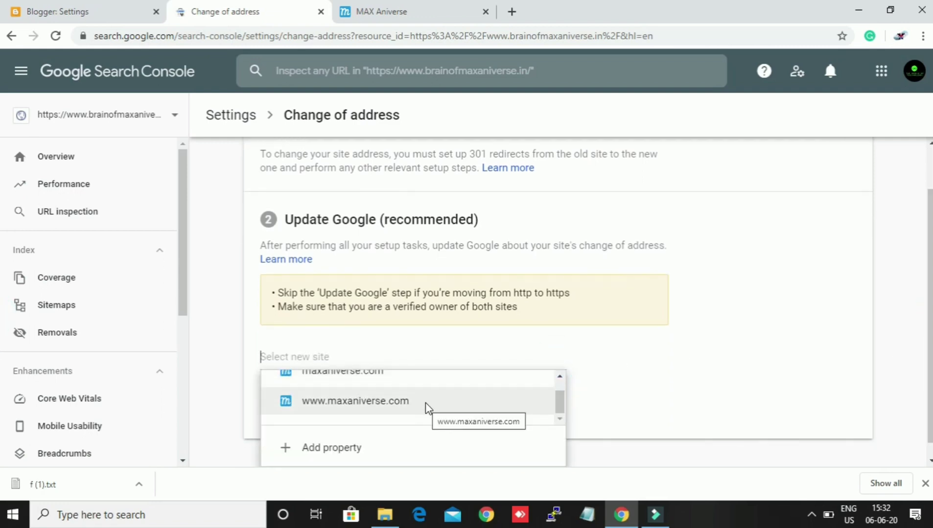
pyautogui.click(354, 401)
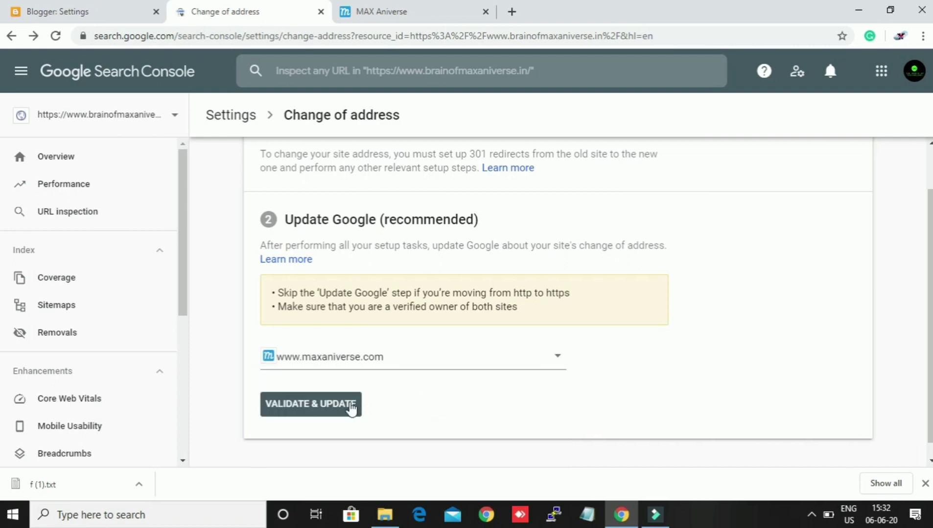
pyautogui.click(310, 405)
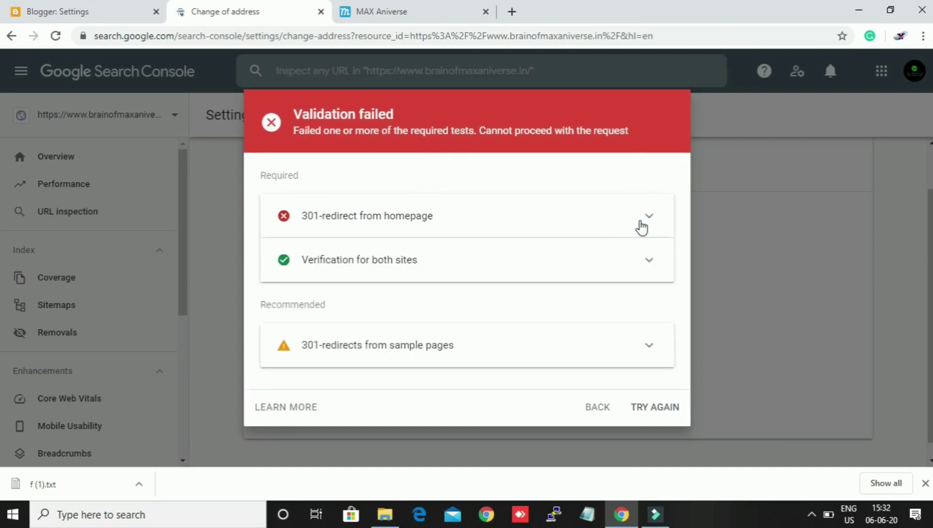
# Step: Back out of the failed validation, then validate maxaniverse.com instead and back out again
pyautogui.click(654, 405)
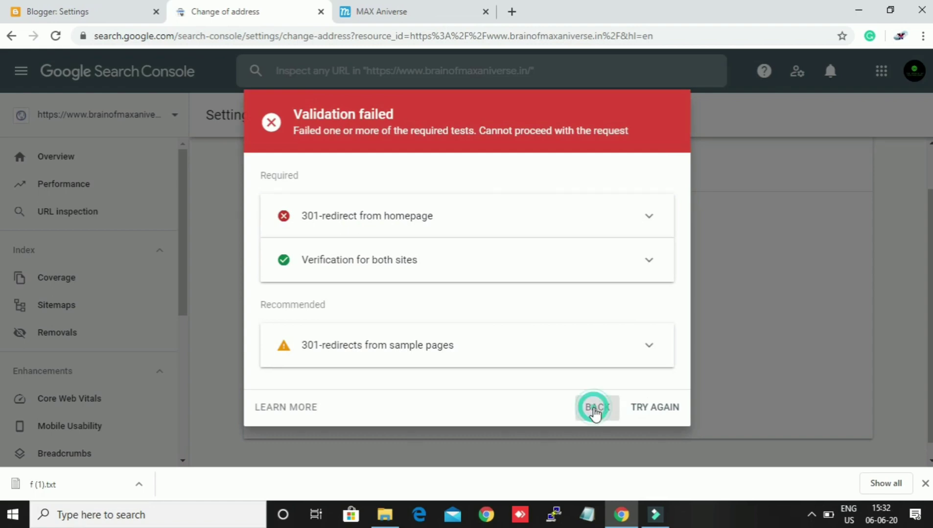
pyautogui.click(595, 407)
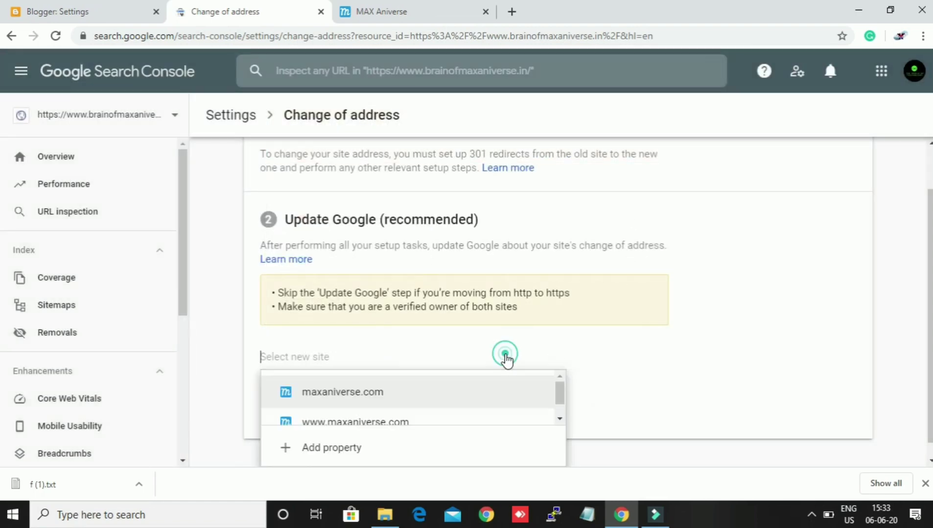
pyautogui.click(342, 392)
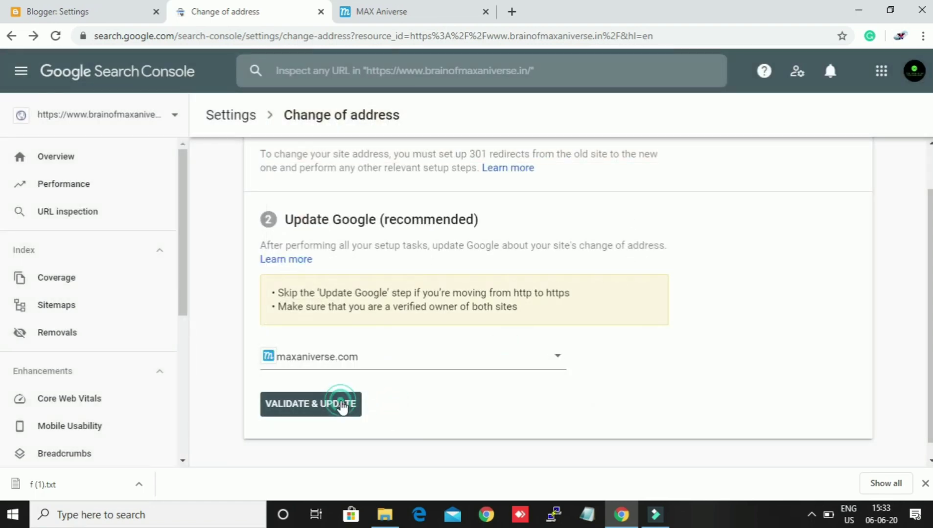
pyautogui.click(310, 404)
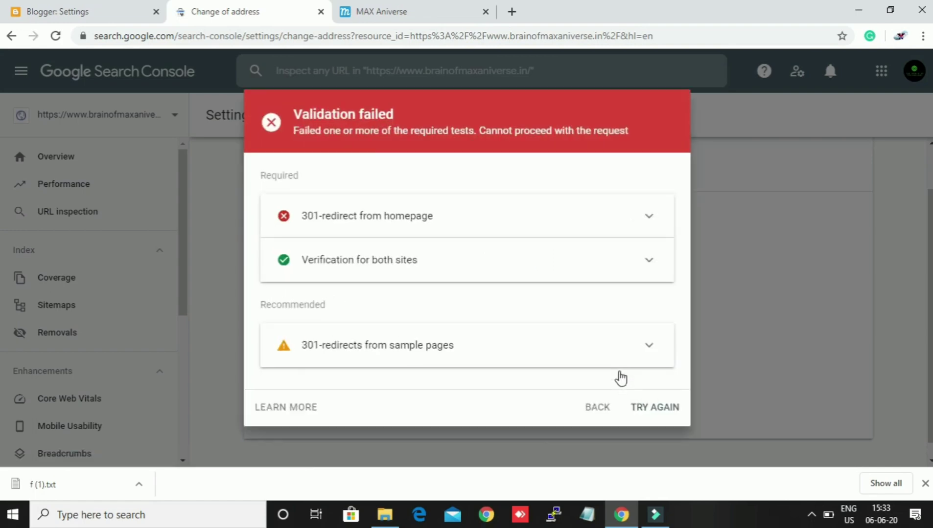
pyautogui.click(596, 407)
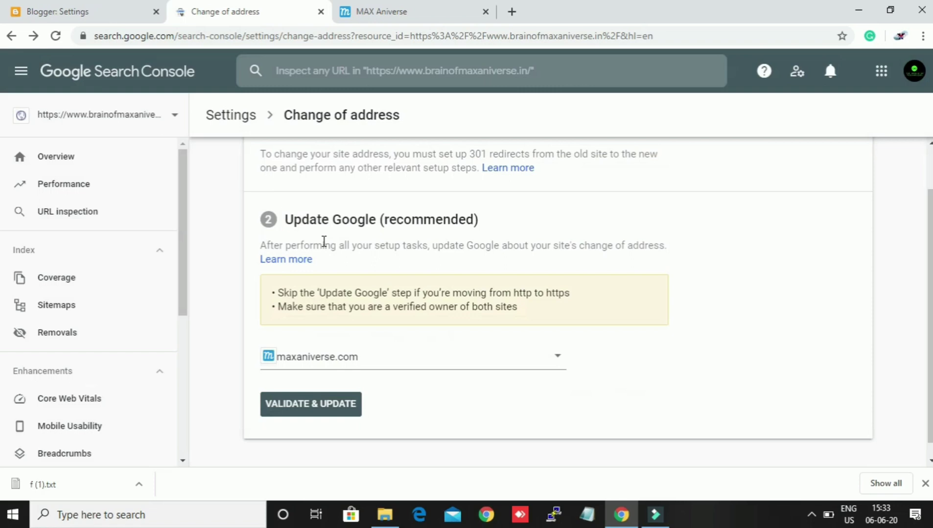
# Step: Open Change of address for brainofmaxaniverse.in, showing its move to maxaniverse.com since June 6, 2020
pyautogui.click(101, 115)
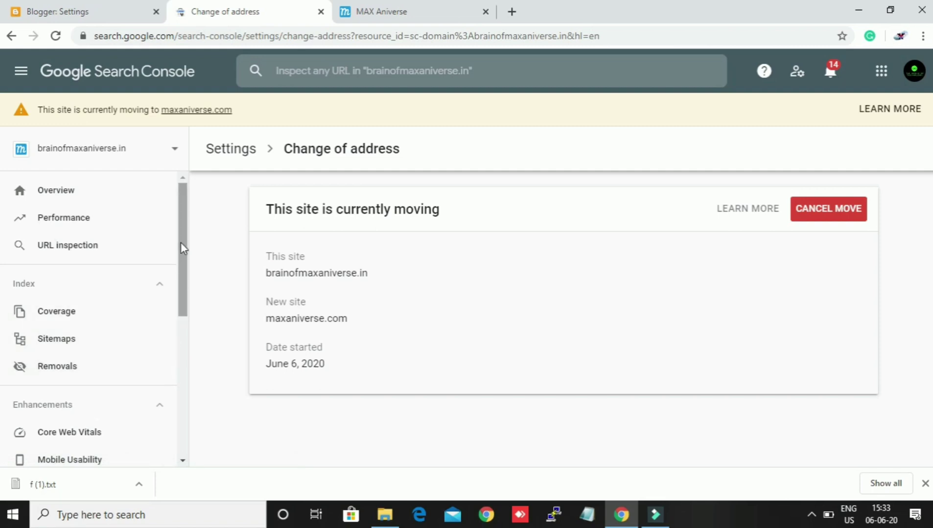
pyautogui.scroll(-3)
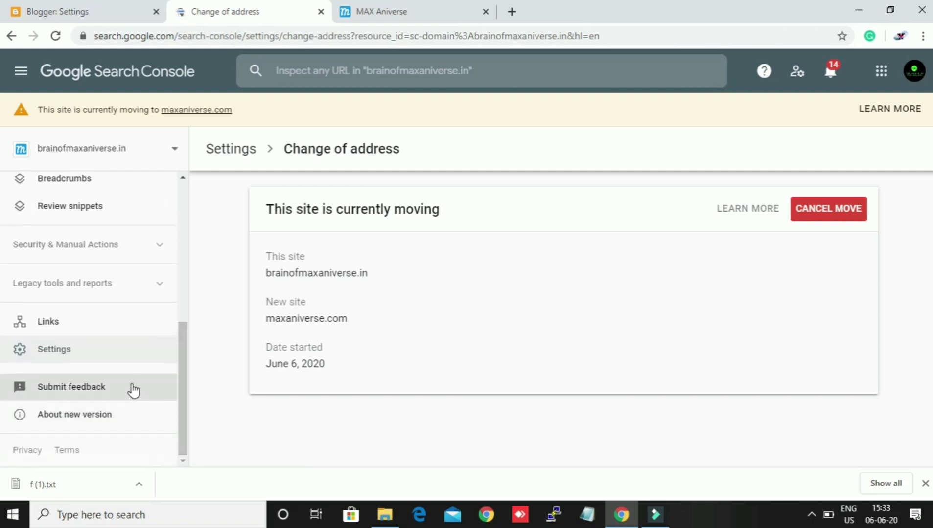
pyautogui.click(230, 148)
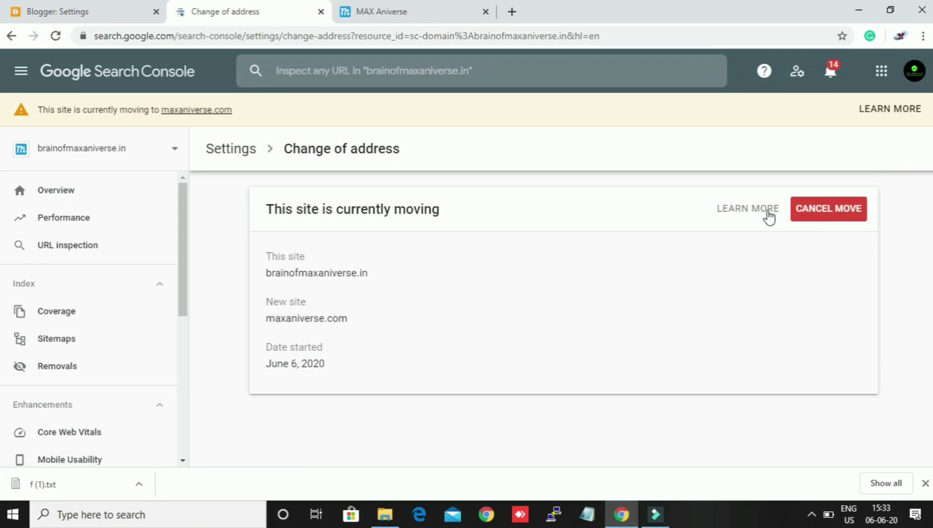
pyautogui.moveTo(747, 209)
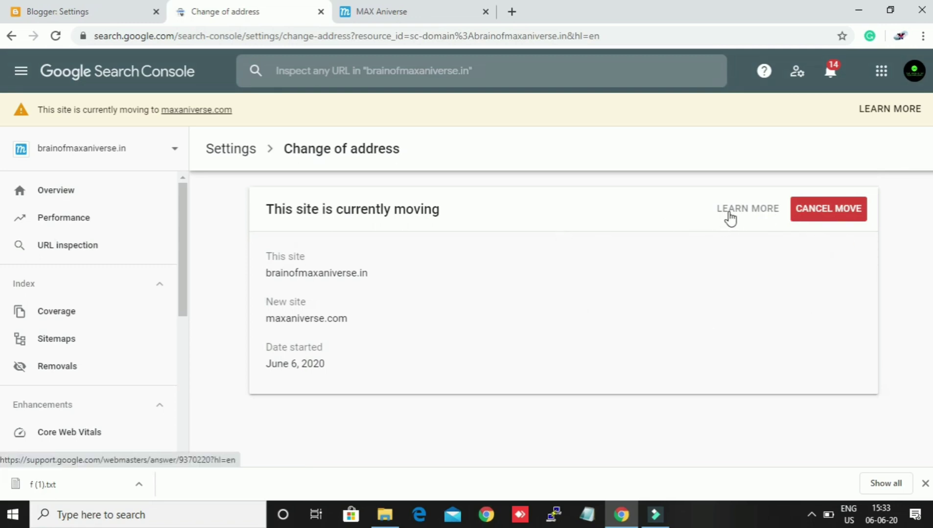
# Step: Open the Change of Address Tool help article and read down to 'Cancel a change of address request'
pyautogui.click(747, 209)
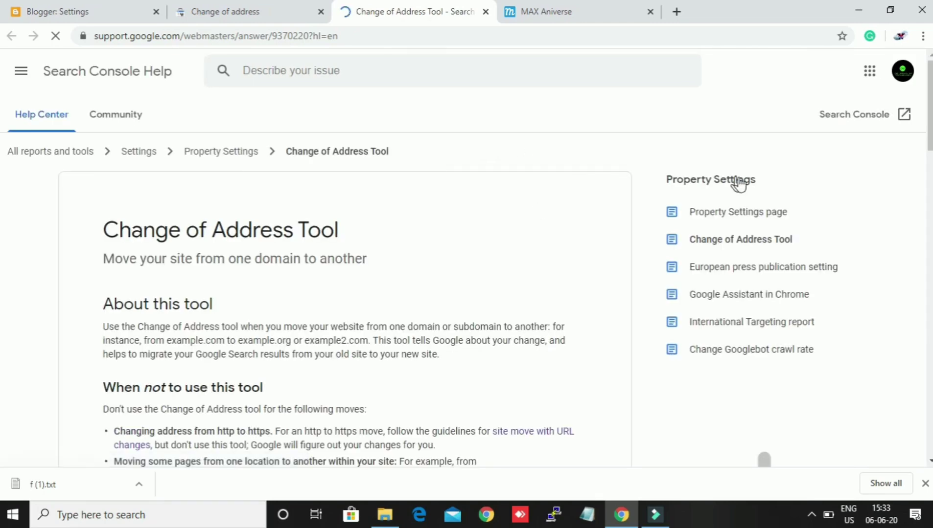
pyautogui.scroll(-3)
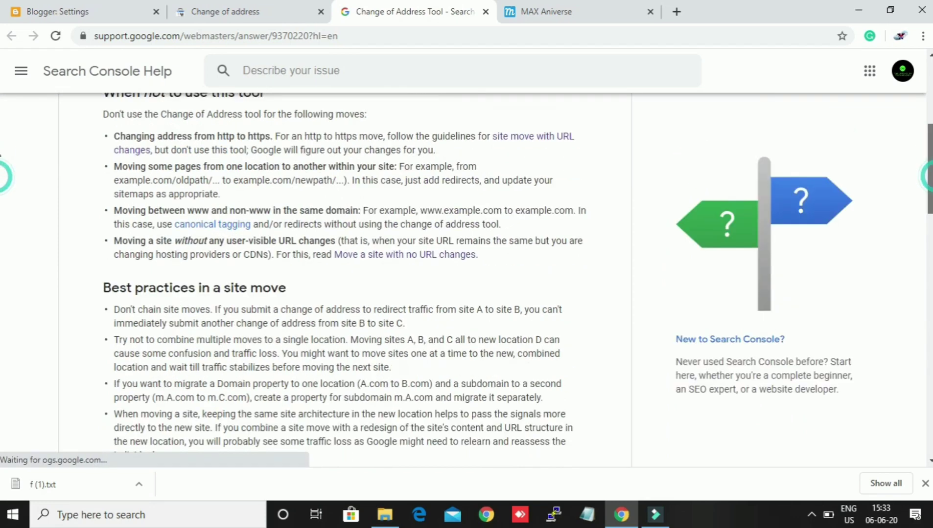
pyautogui.scroll(-3)
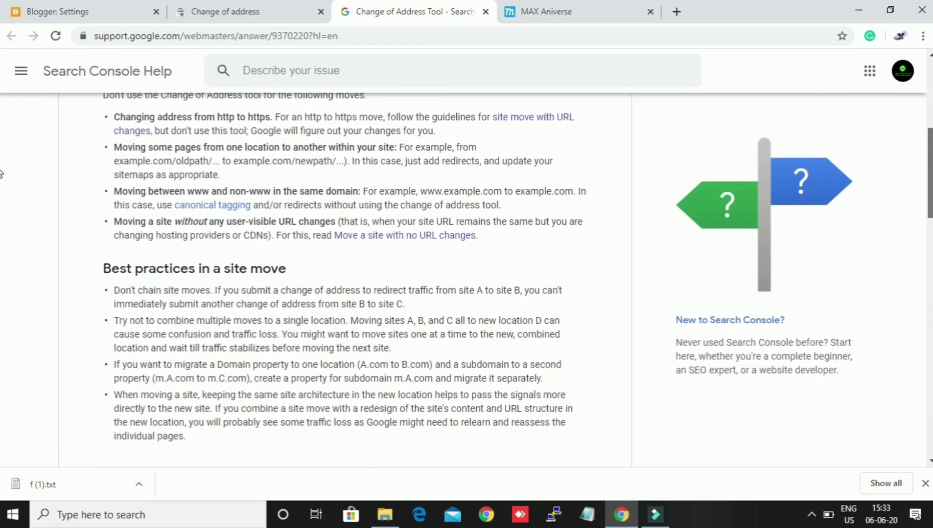
pyautogui.scroll(-3)
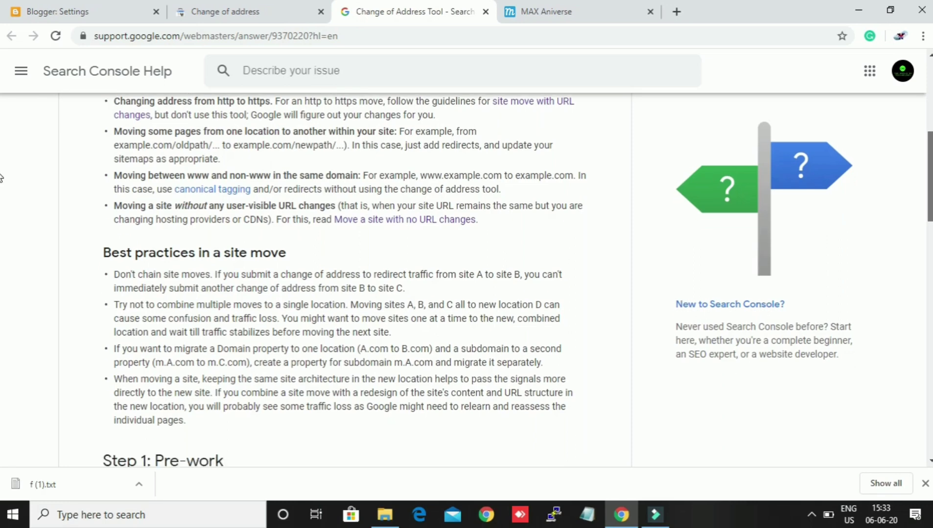
pyautogui.scroll(-3)
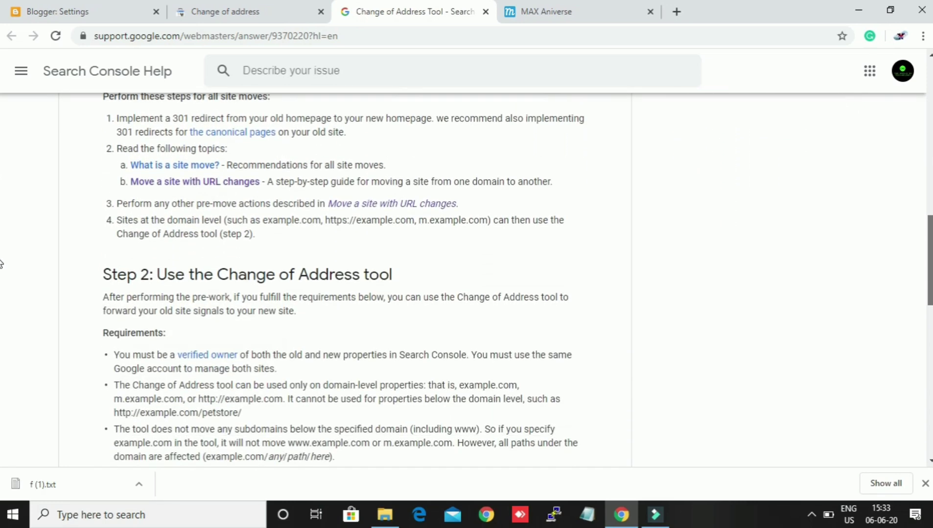
pyautogui.scroll(-3)
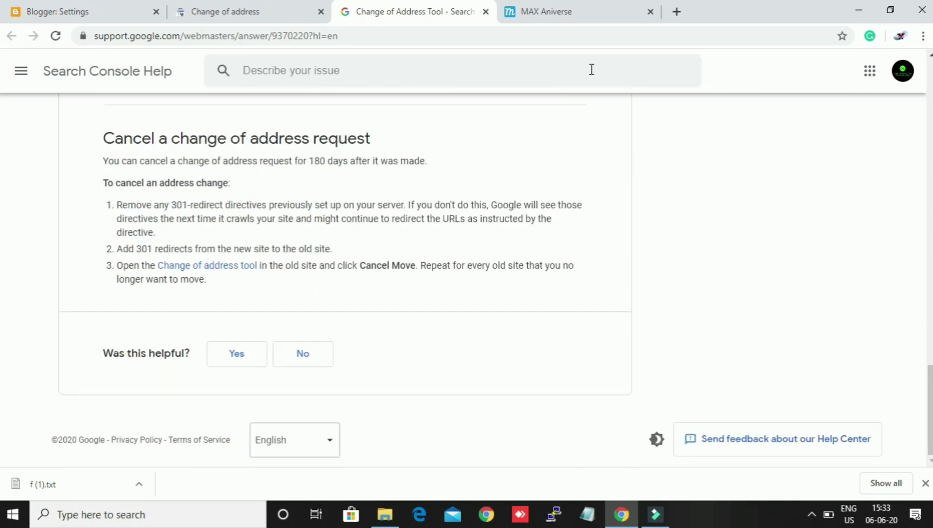
# Step: Return to the change-of-address tab and switch to the maxaniverse.com domain property
pyautogui.click(238, 11)
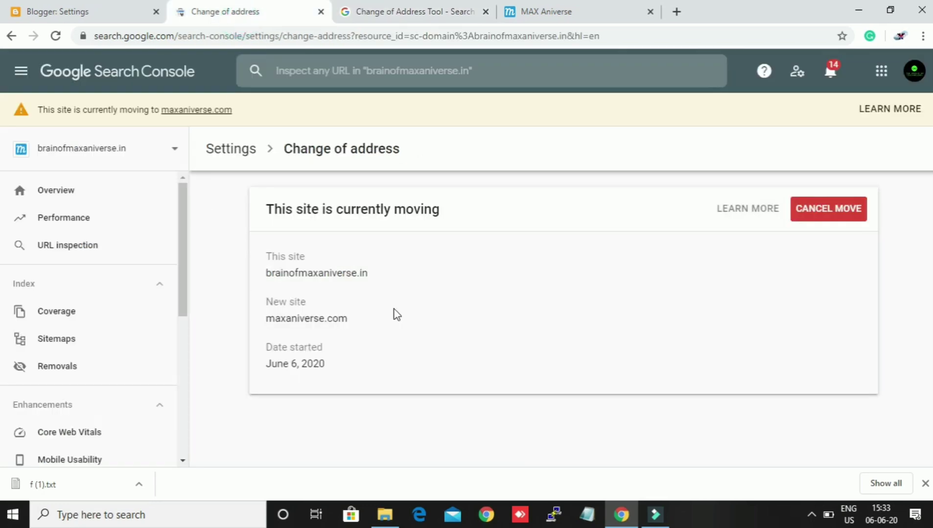
pyautogui.click(89, 148)
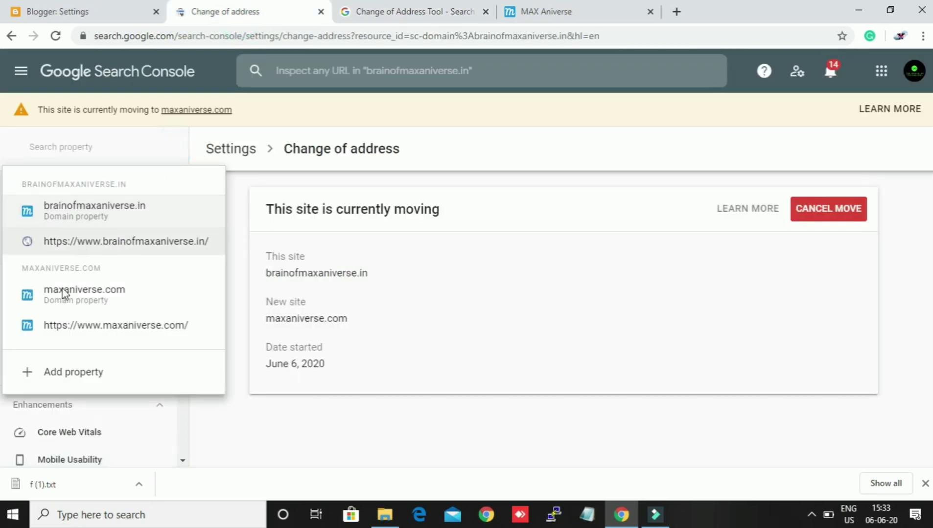
pyautogui.click(84, 295)
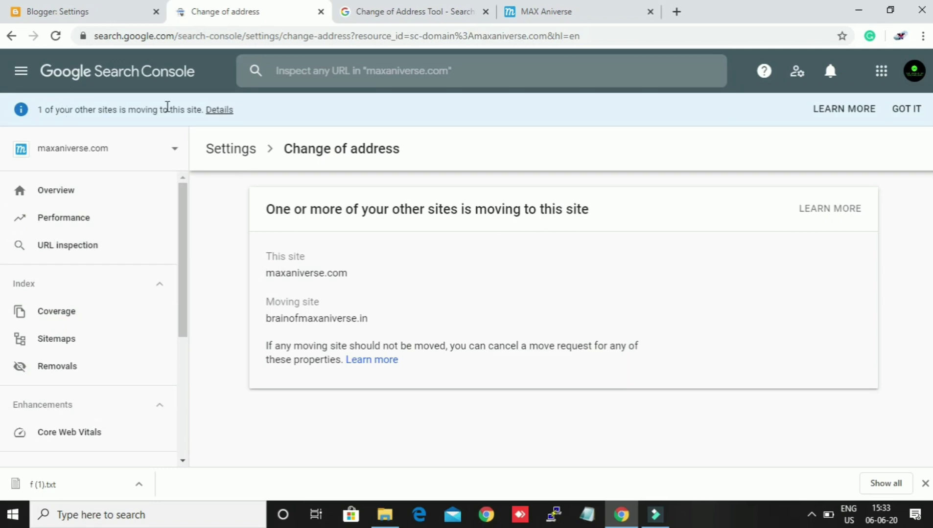